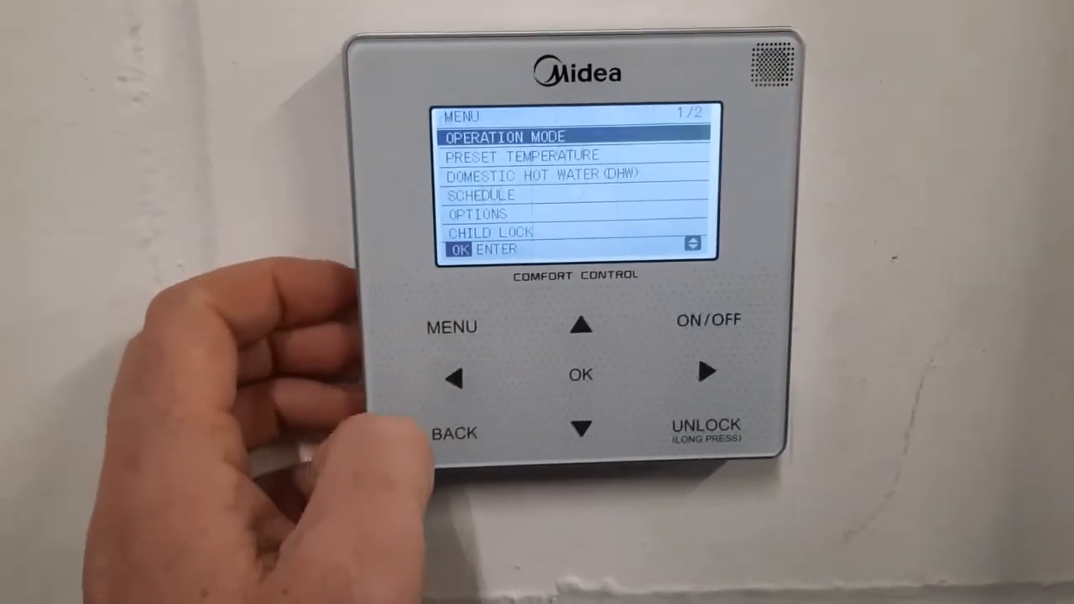
Step: Go to the second menu page and enter the For Serviceman section
{"action": "left_click", "coordinate": [593, 430]}
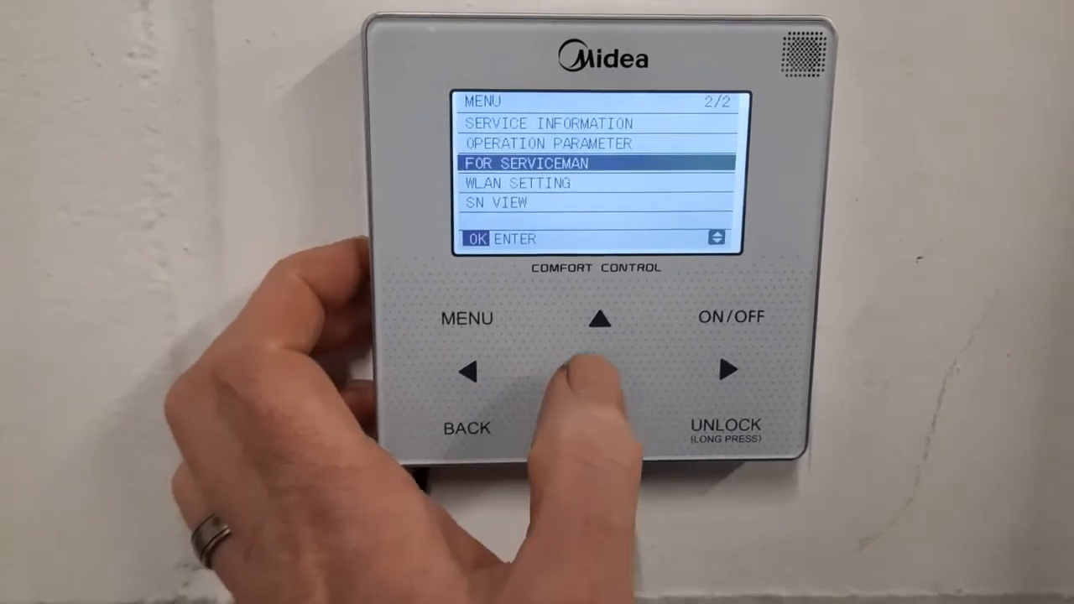
{"action": "left_click", "coordinate": [598, 322]}
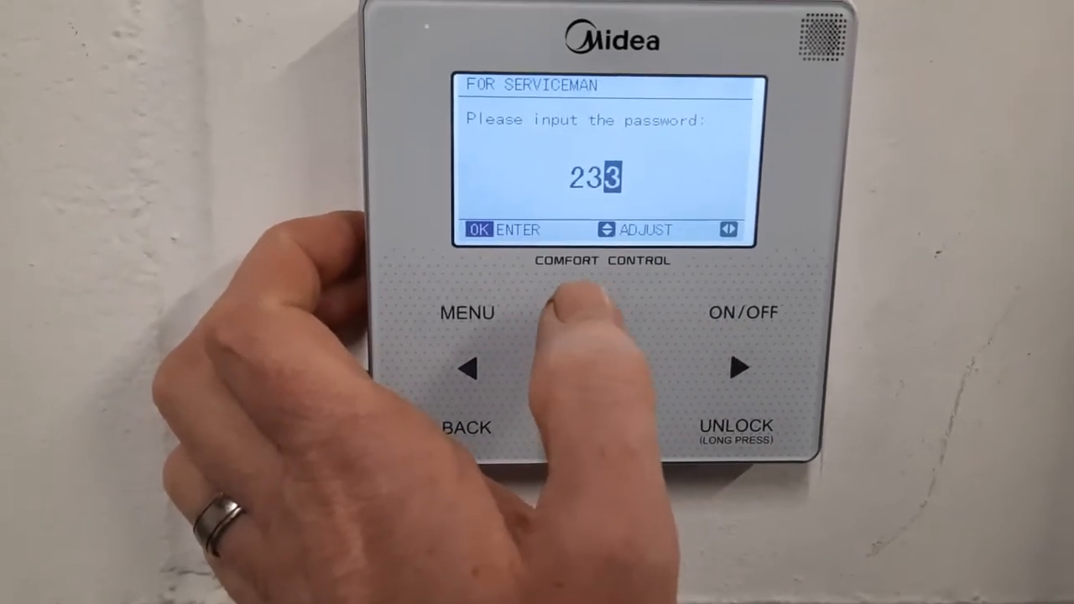
Step: Confirm the serviceman password and show the DHW Mode Setting list
{"action": "left_click", "coordinate": [611, 361]}
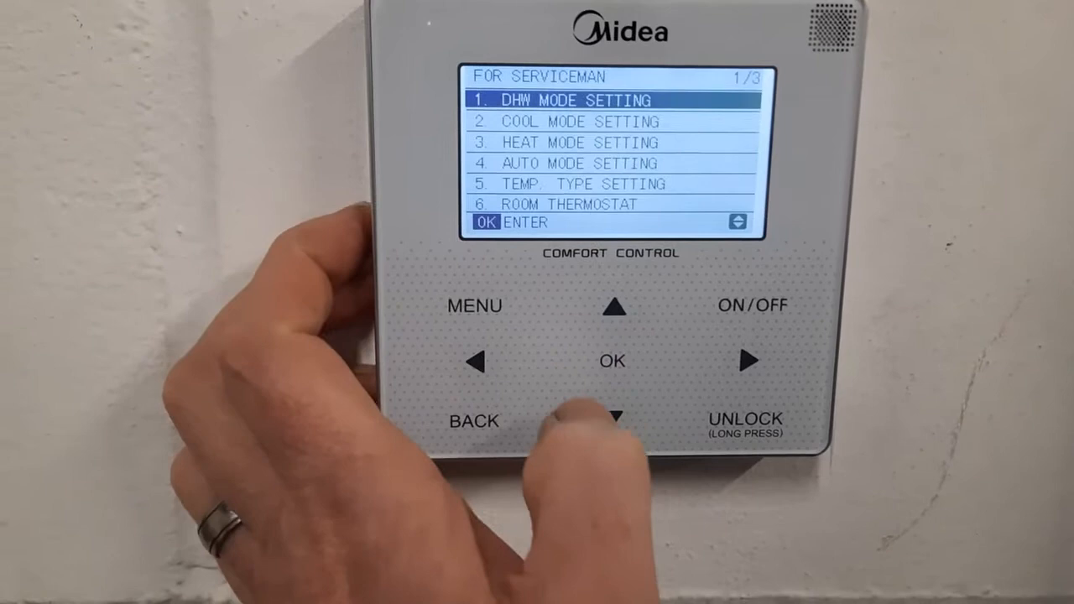
{"action": "left_click", "coordinate": [613, 361]}
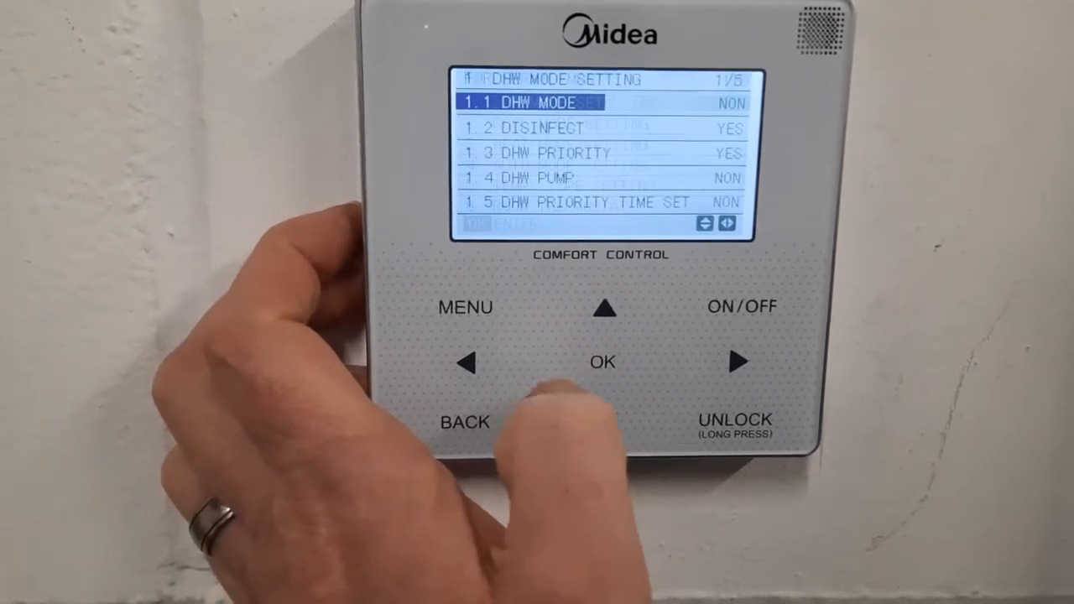